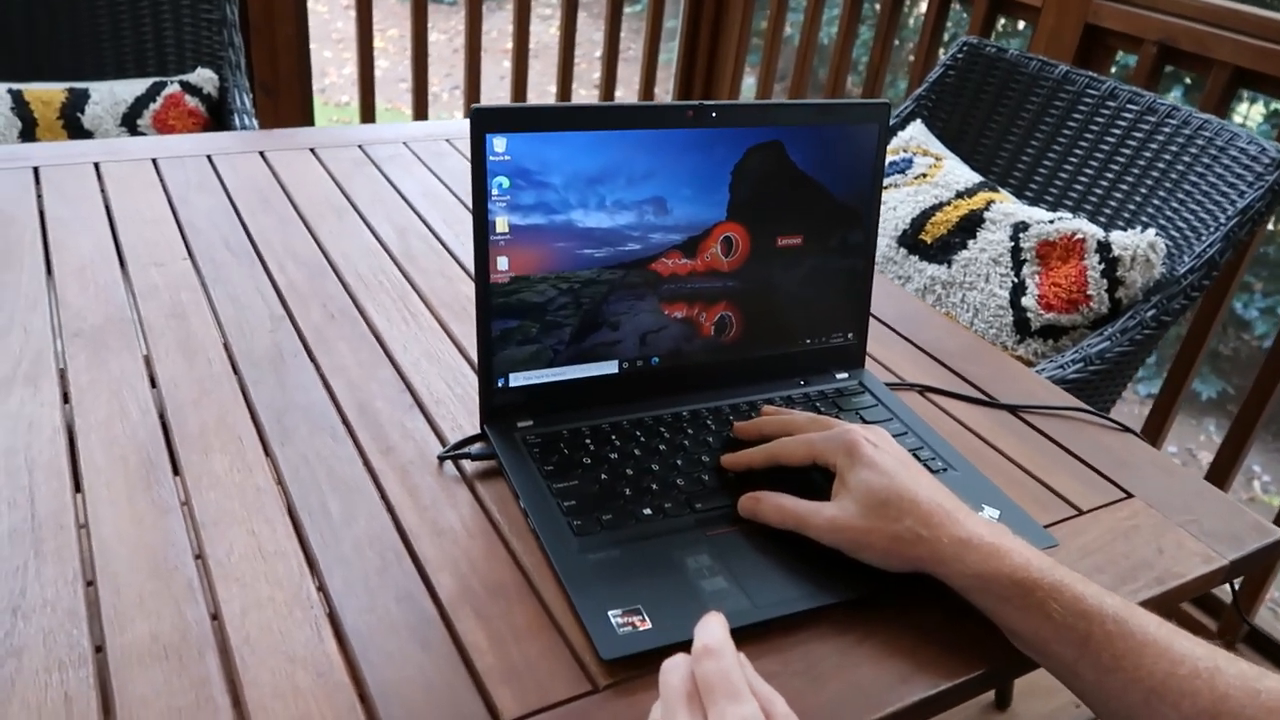
Step: Open the Windows 10 Start menu to show the installed apps list and tiles
{"action": "left_click", "coordinate": [498, 382]}
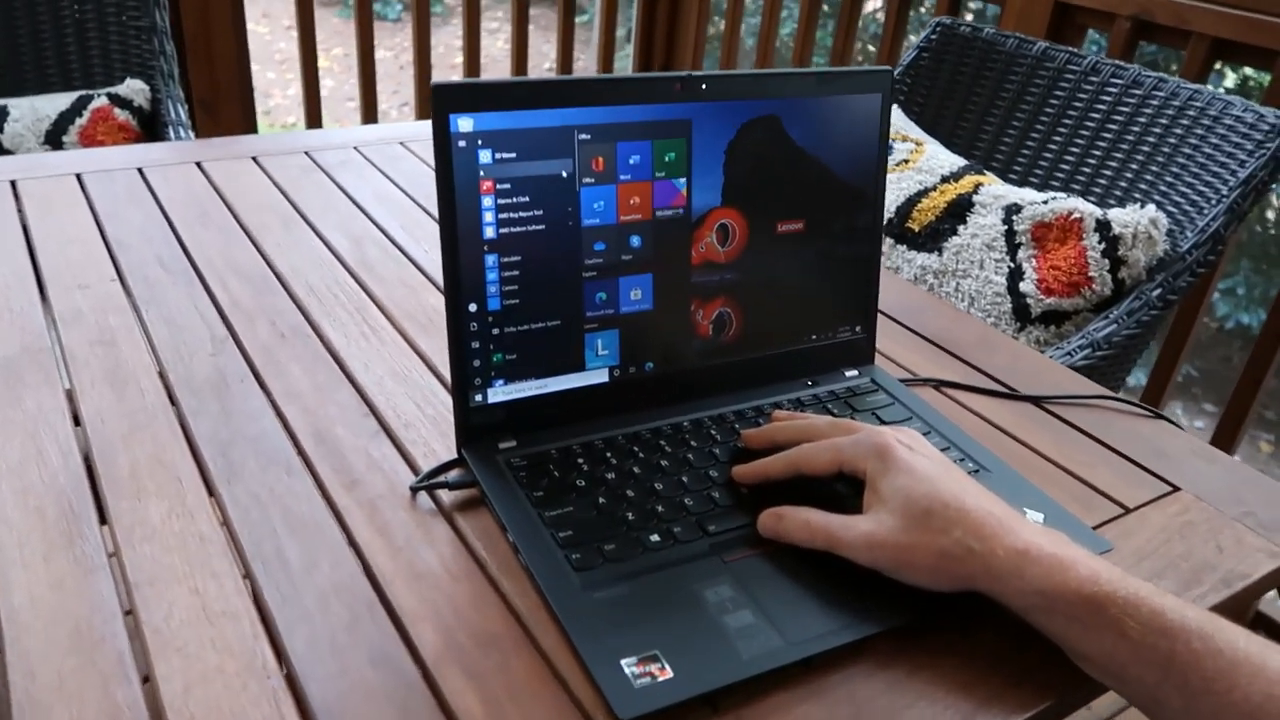